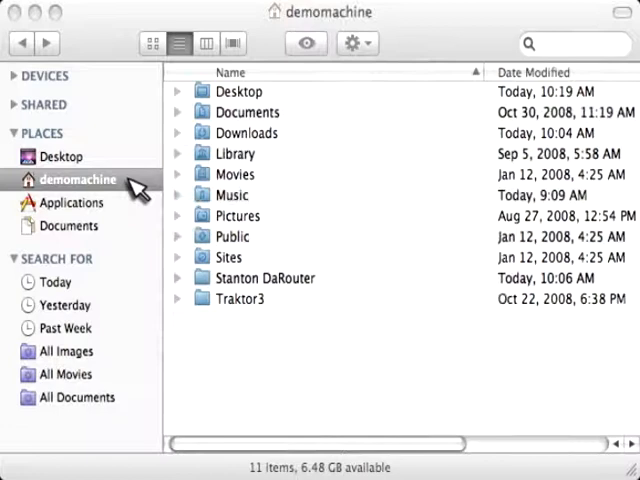
- Browse from the home folder into Stanton DaRouter and its ScratchLIVE Presets folder
{"action": "left_click", "coordinate": [264, 278]}
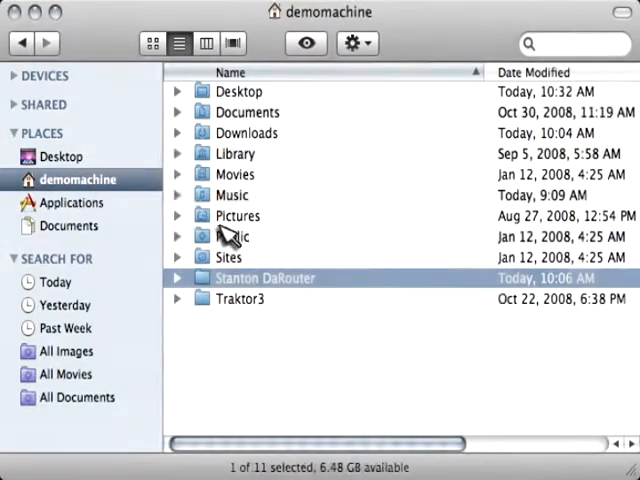
{"action": "mouse_move", "coordinate": [336, 288]}
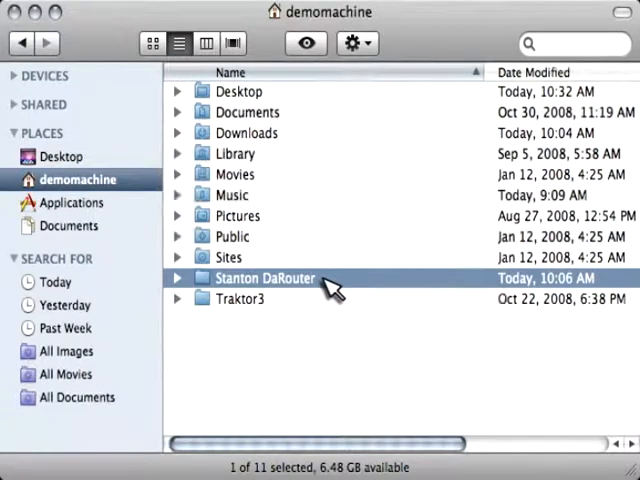
{"action": "double_click", "coordinate": [264, 278]}
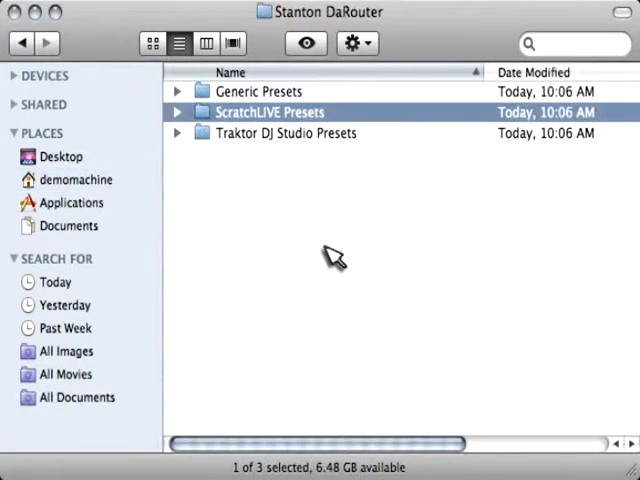
{"action": "mouse_move", "coordinate": [336, 120]}
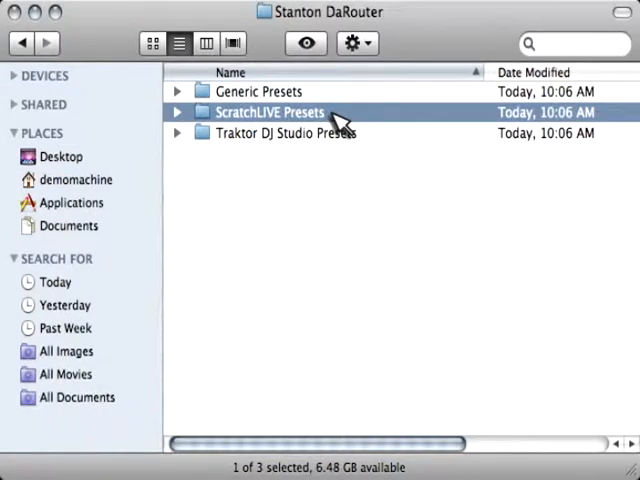
{"action": "double_click", "coordinate": [268, 112]}
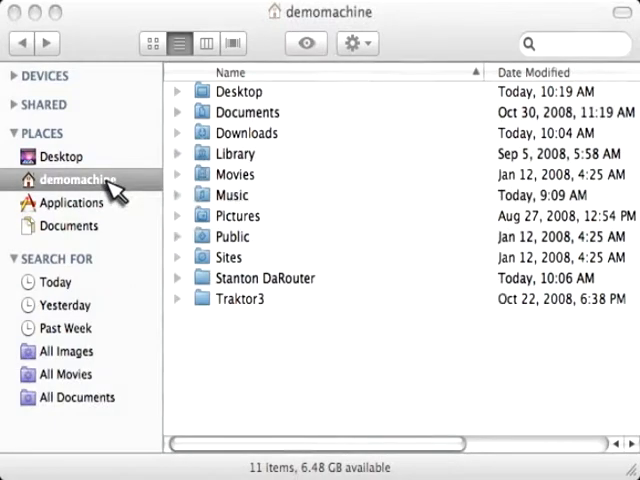
- Browse from the home folder into Music and its ScratchLIVE folder
{"action": "left_click", "coordinate": [232, 196]}
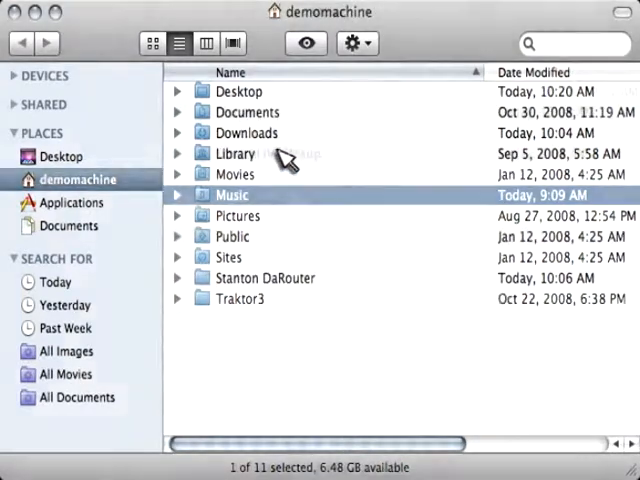
{"action": "double_click", "coordinate": [232, 196]}
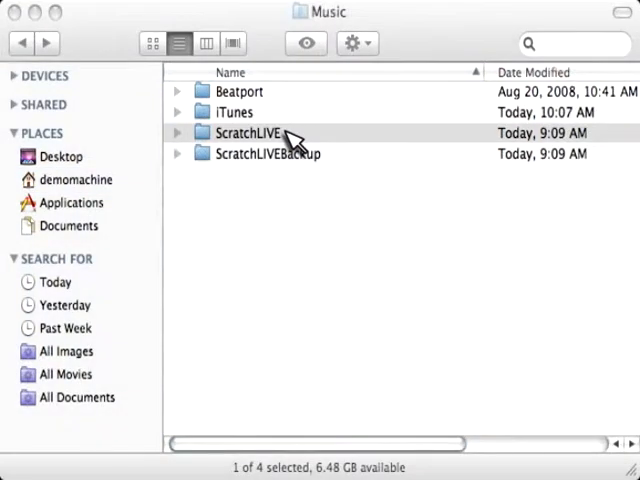
{"action": "double_click", "coordinate": [244, 132]}
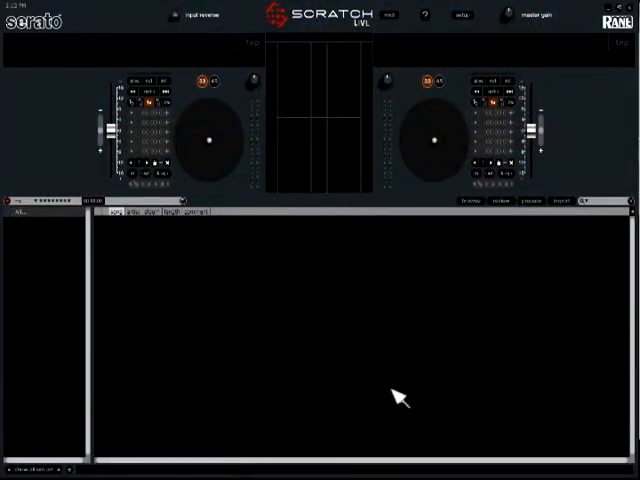
{"action": "mouse_move", "coordinate": [472, 44]}
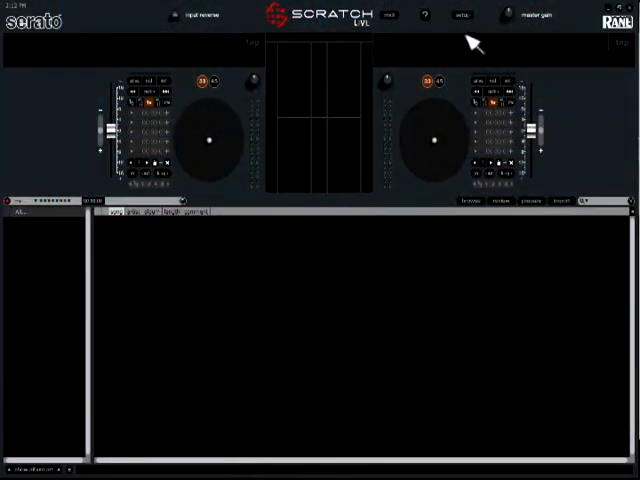
- Show the MIDI presets list on Scratch Live's setup screen
{"action": "left_click", "coordinate": [460, 16]}
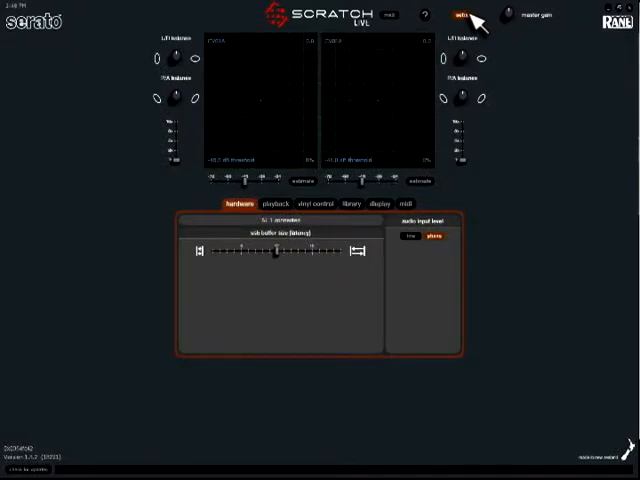
{"action": "left_click", "coordinate": [404, 204]}
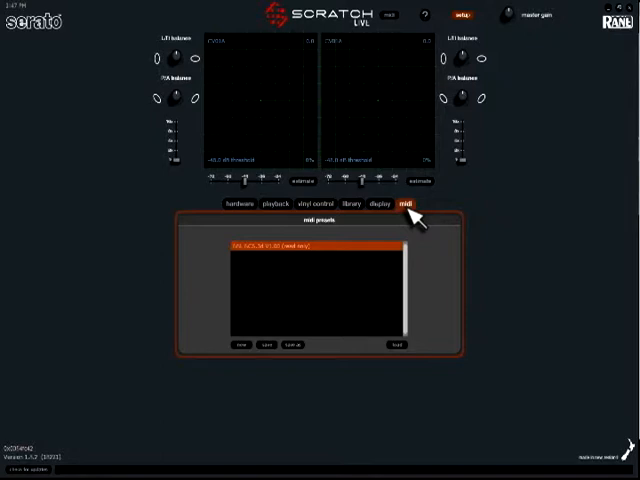
{"action": "mouse_move", "coordinate": [350, 250]}
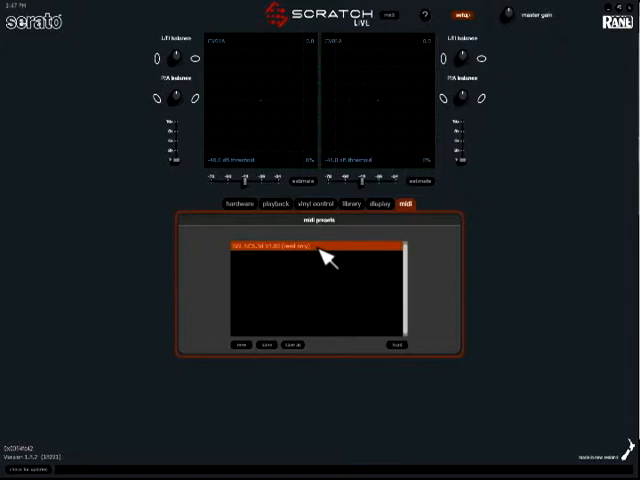
- Load the Stanton SCS.3d MIDI preset and return to the main deck screen
{"action": "left_click", "coordinate": [396, 344]}
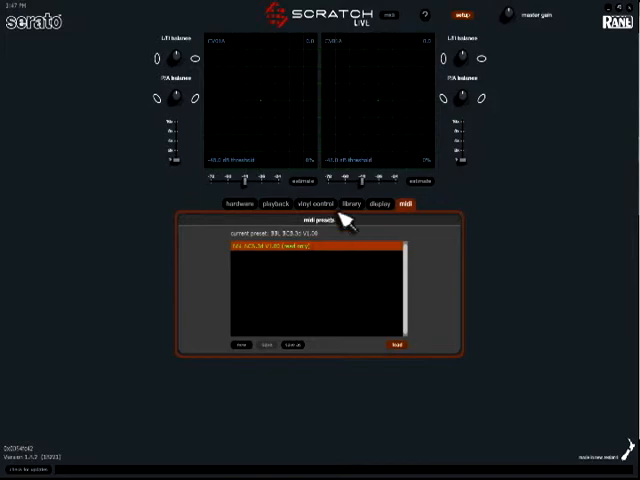
{"action": "left_click", "coordinate": [460, 16]}
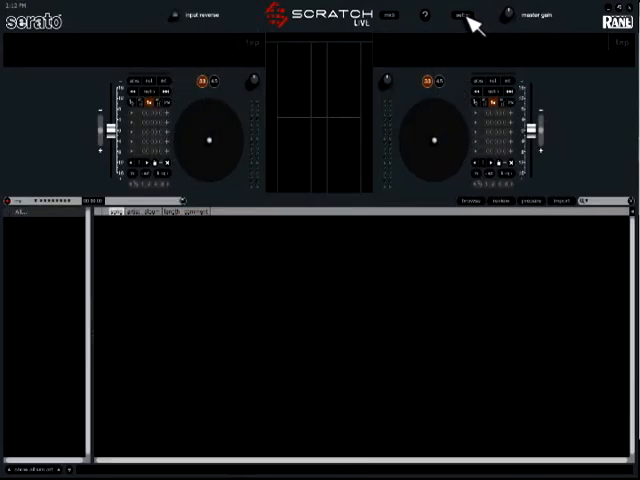